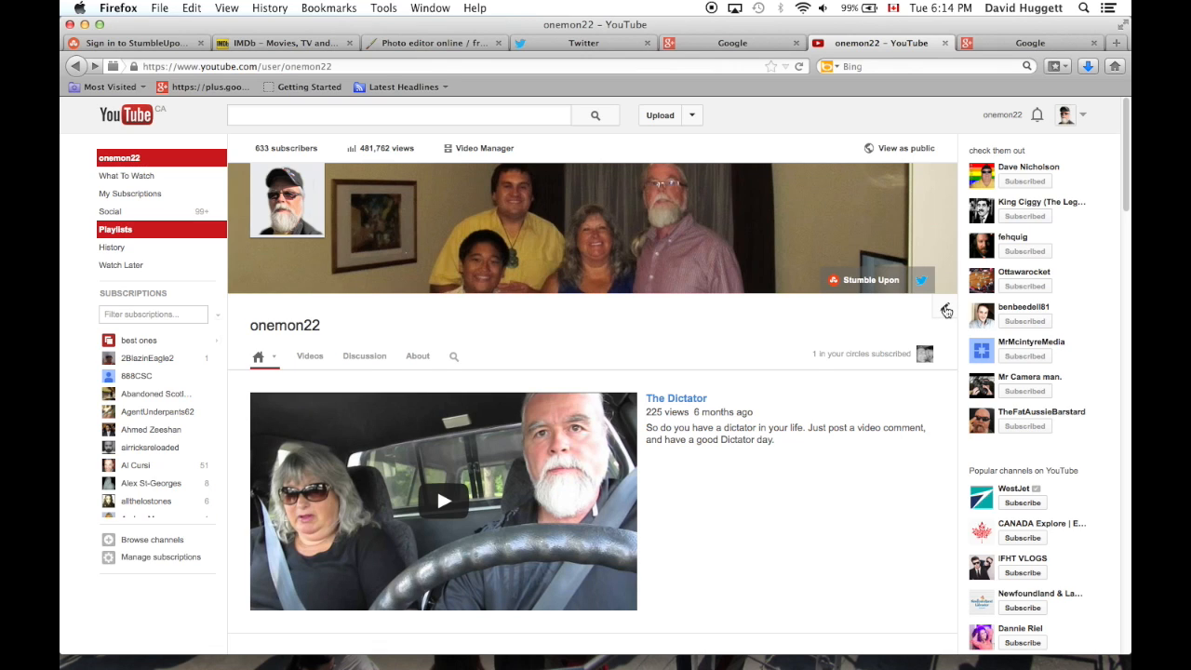
Go to the Advanced channel settings page for the onemon22 account
{"action": "left_click", "coordinate": [946, 310]}
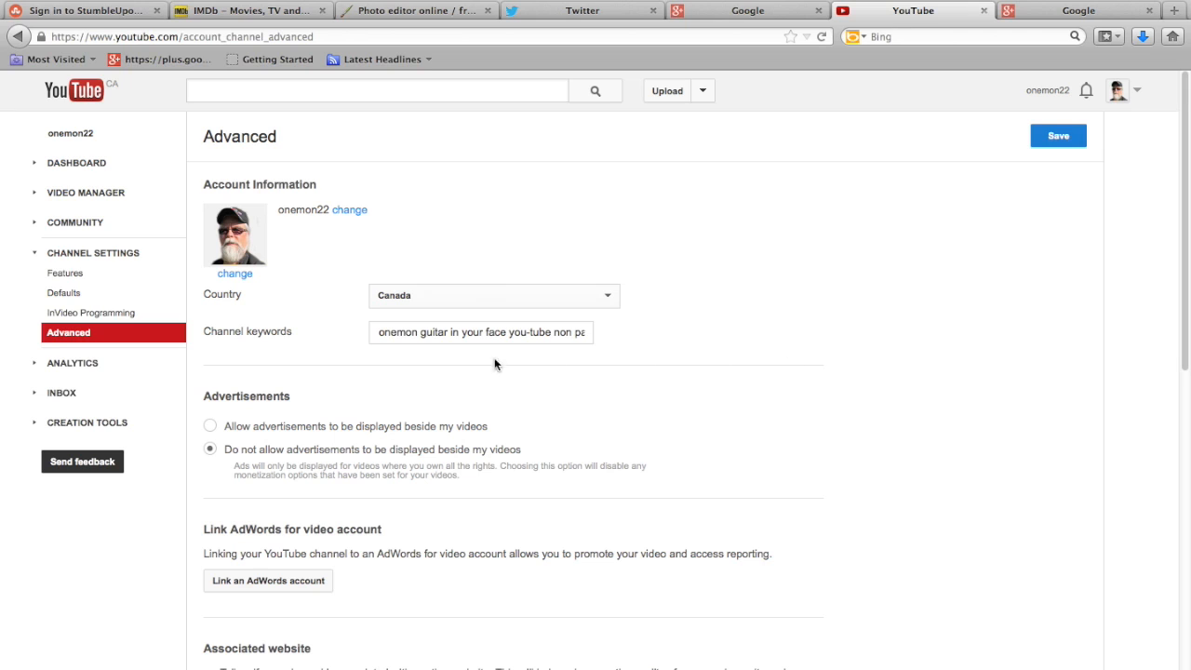
{"action": "mouse_move", "coordinate": [65, 272]}
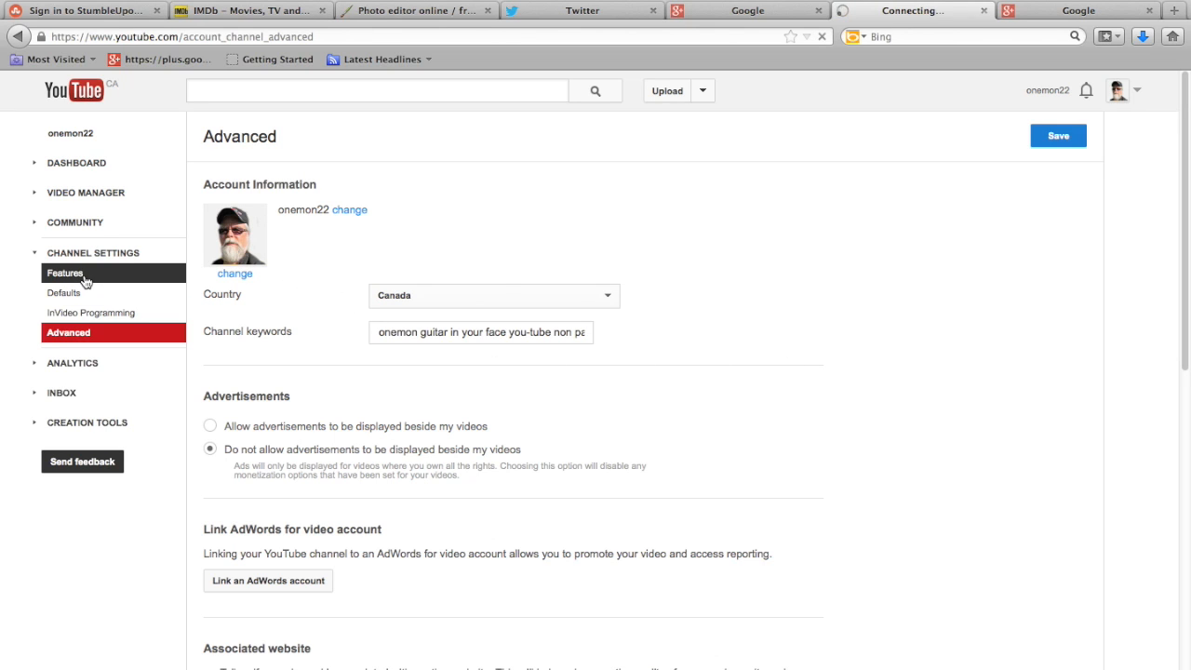
Show the channel Features list and locate the Live events row marked enabled
{"action": "left_click", "coordinate": [64, 273]}
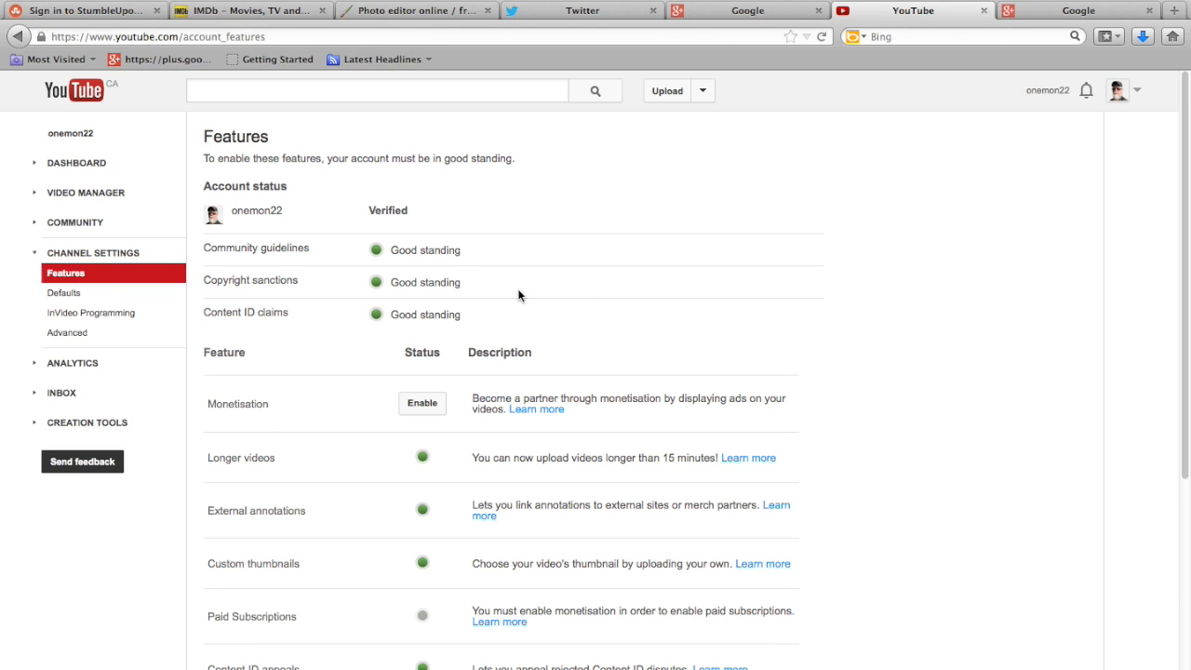
{"action": "mouse_move", "coordinate": [1176, 195]}
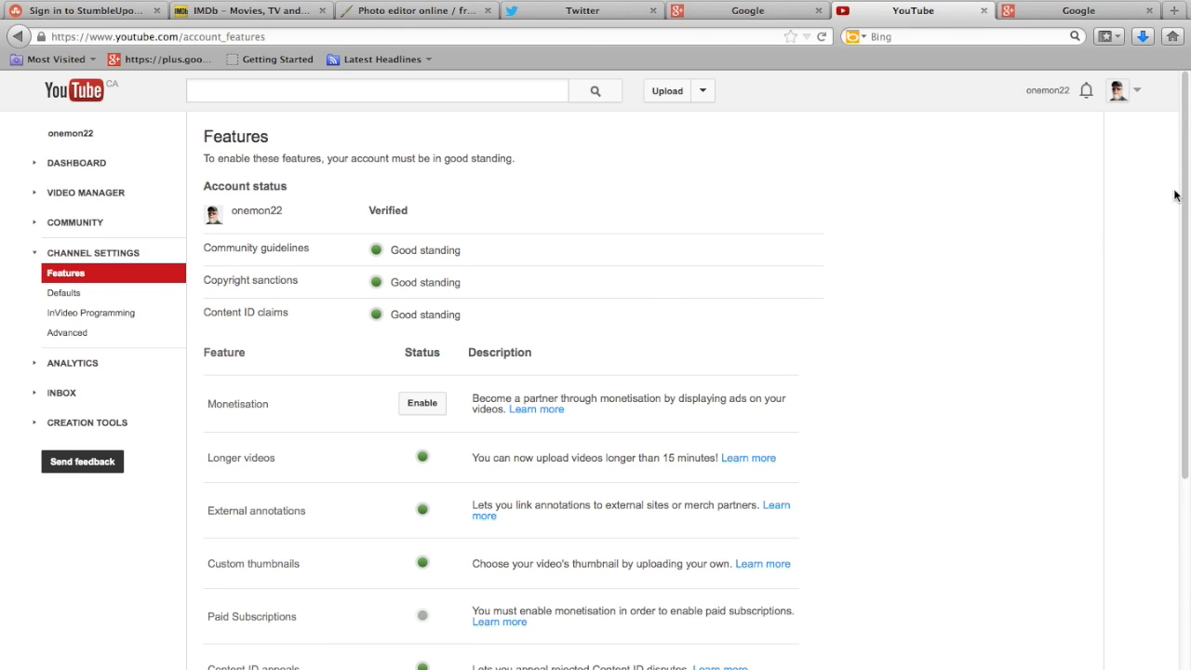
{"action": "scroll", "scroll_direction": "down", "scroll_amount": 3}
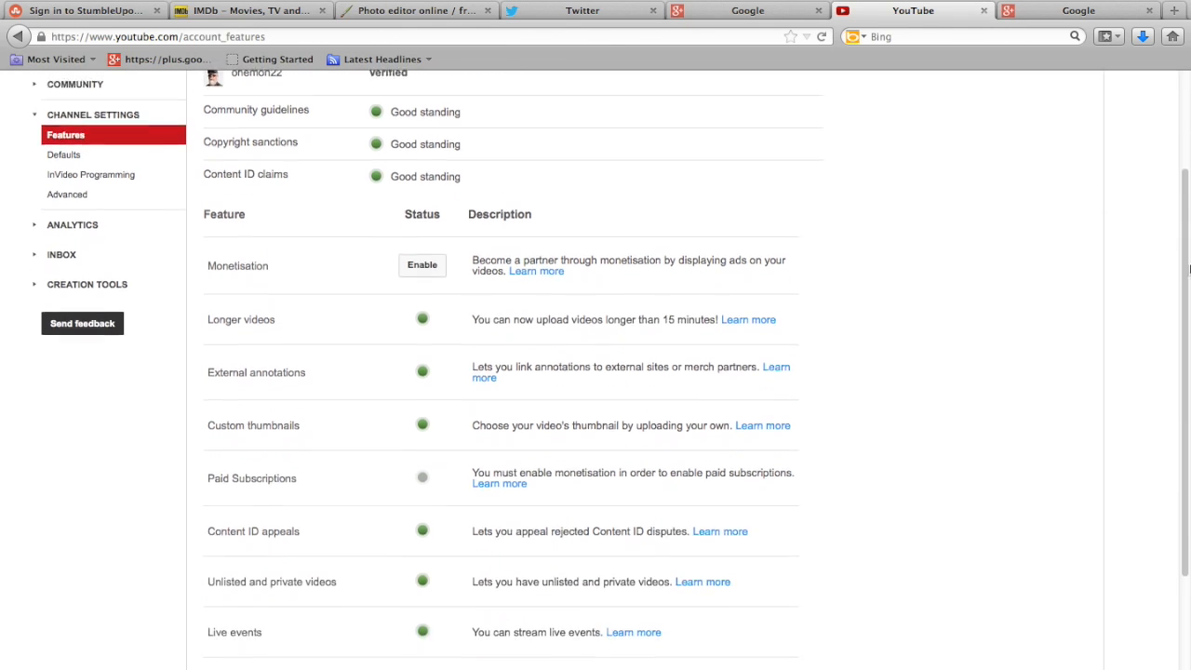
{"action": "scroll", "scroll_direction": "down", "scroll_amount": 3}
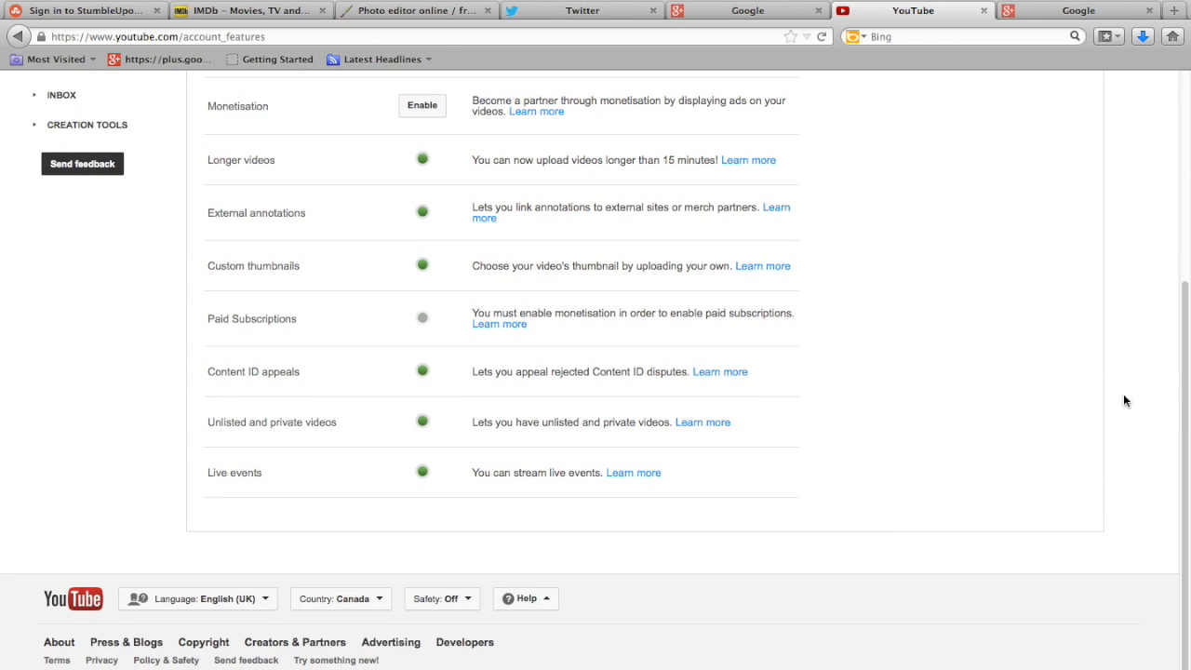
{"action": "mouse_move", "coordinate": [728, 448]}
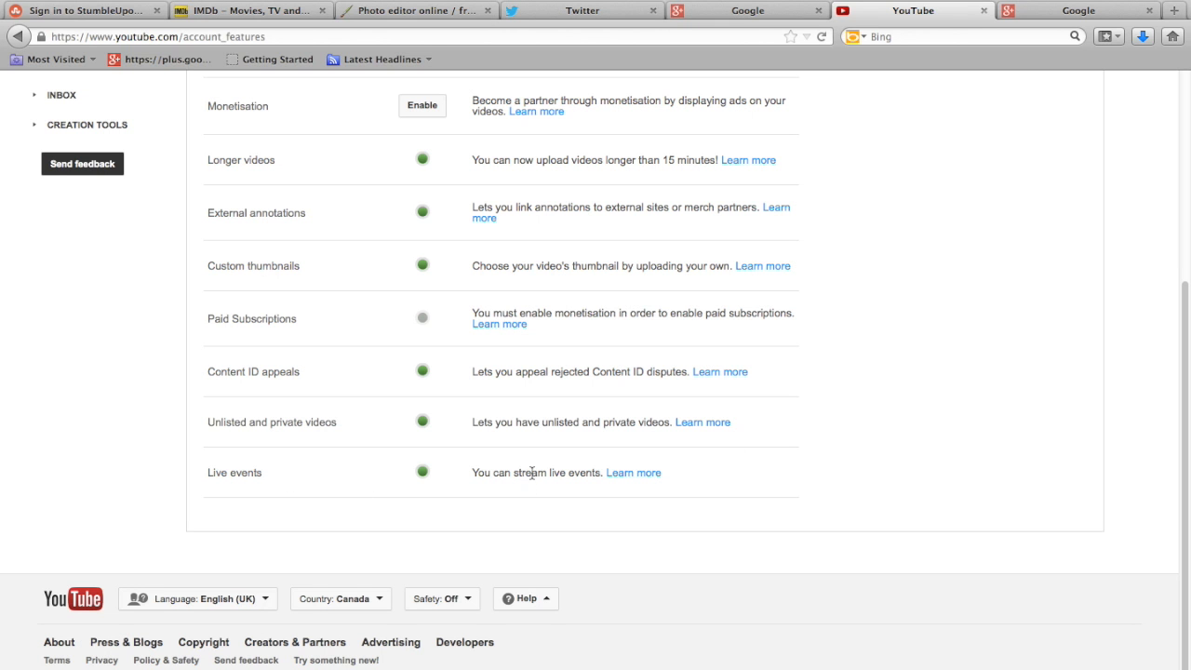
{"action": "mouse_move", "coordinate": [634, 473]}
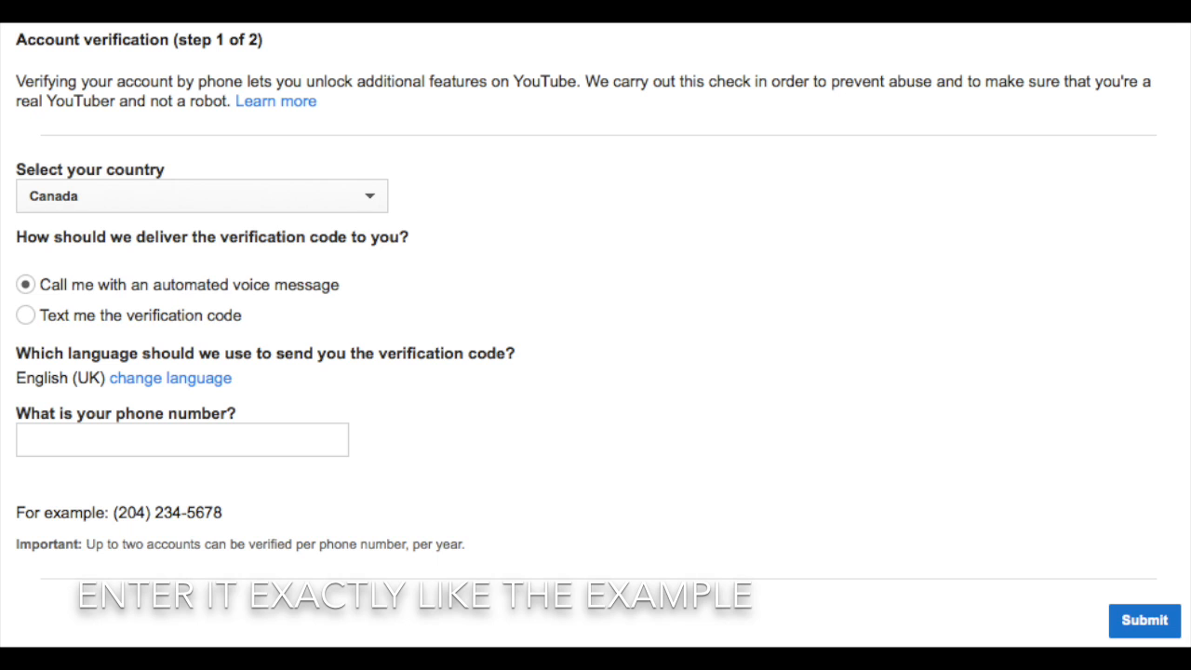
Submit the phone number for a voice-call verification and confirm readiness for the call
{"action": "left_click", "coordinate": [1144, 620]}
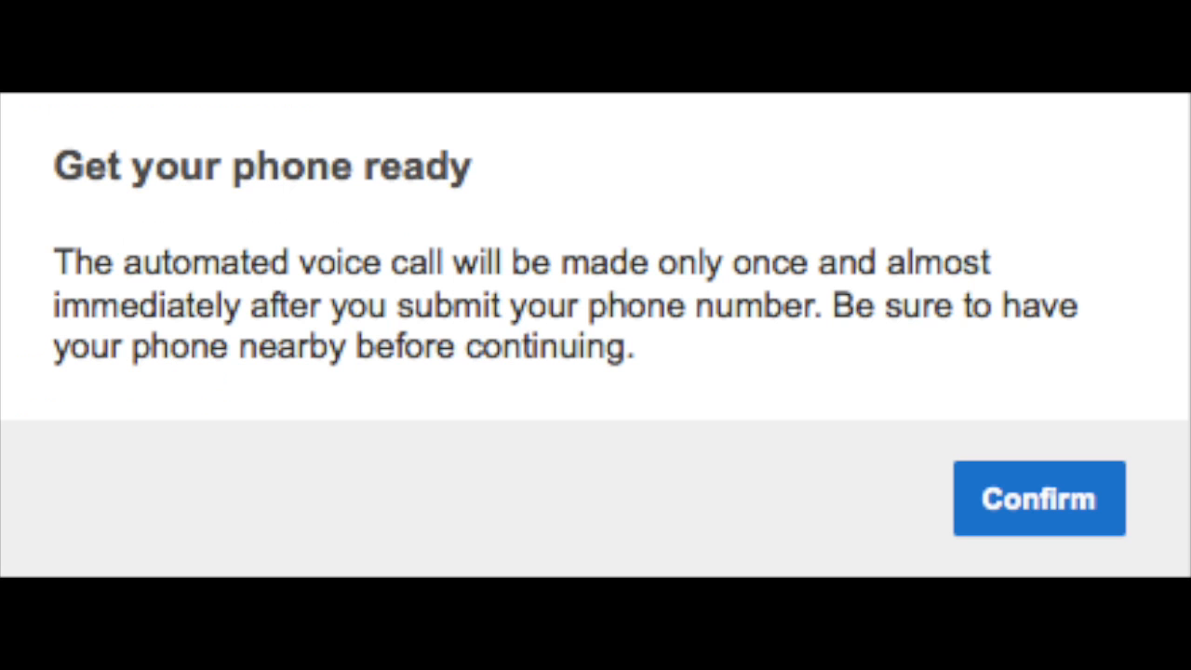
{"action": "left_click", "coordinate": [1039, 498]}
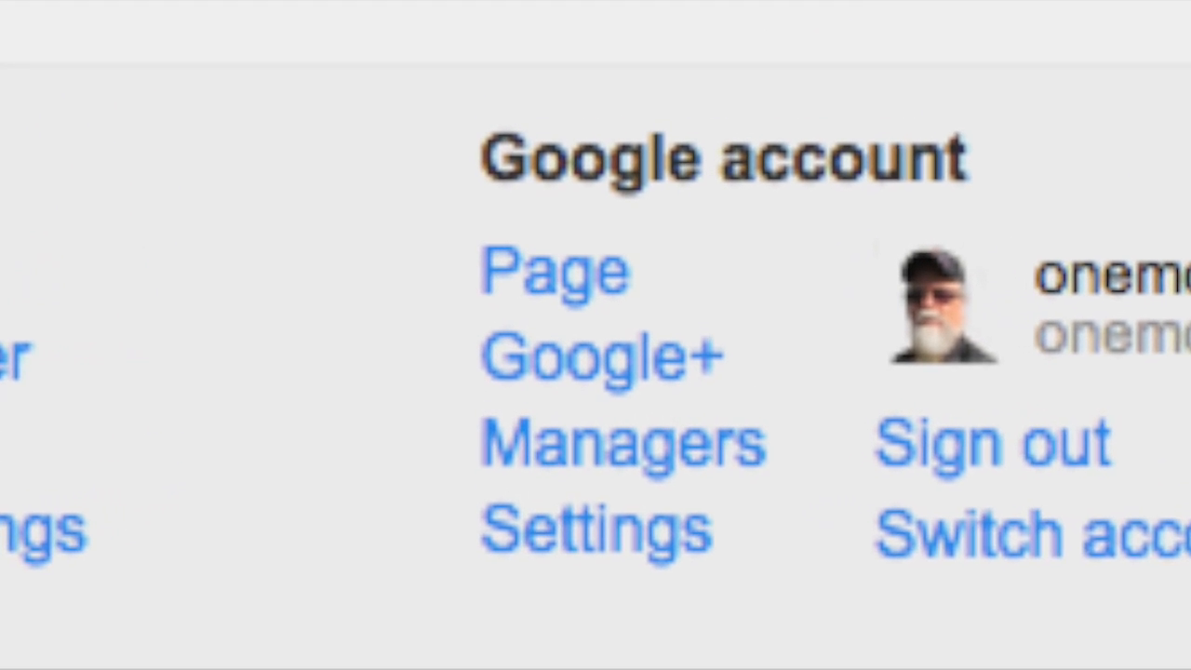
Switch from the YouTube account menu to the linked onemon22 Google+ page
{"action": "left_click", "coordinate": [553, 270]}
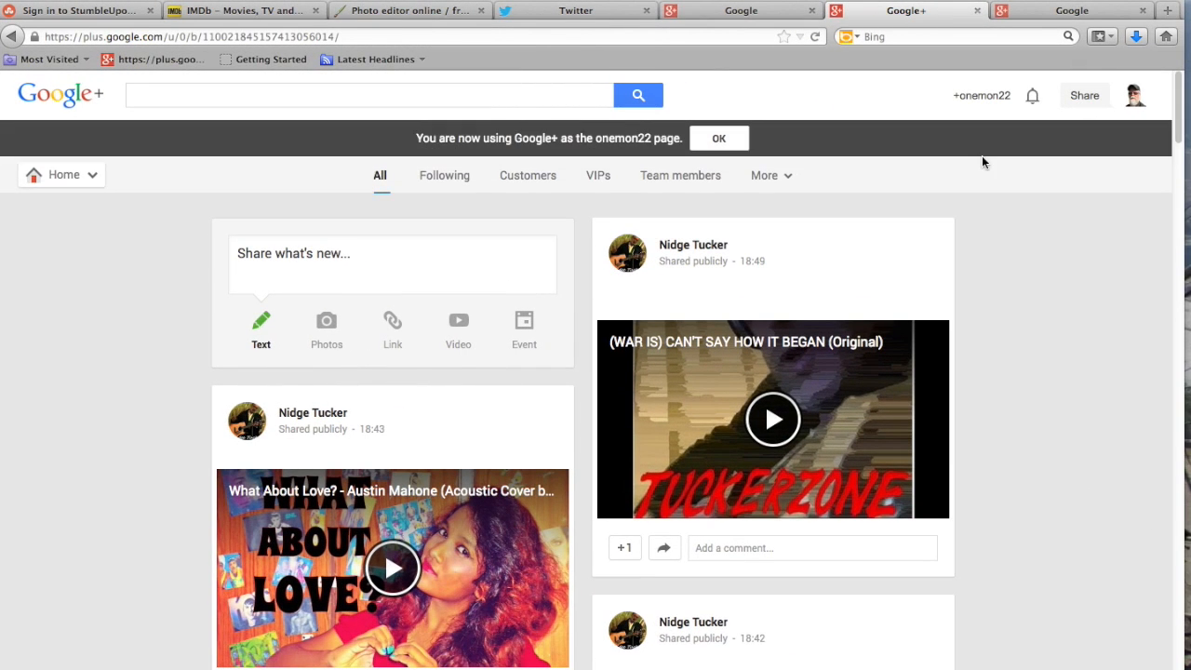
{"action": "mouse_move", "coordinate": [197, 208]}
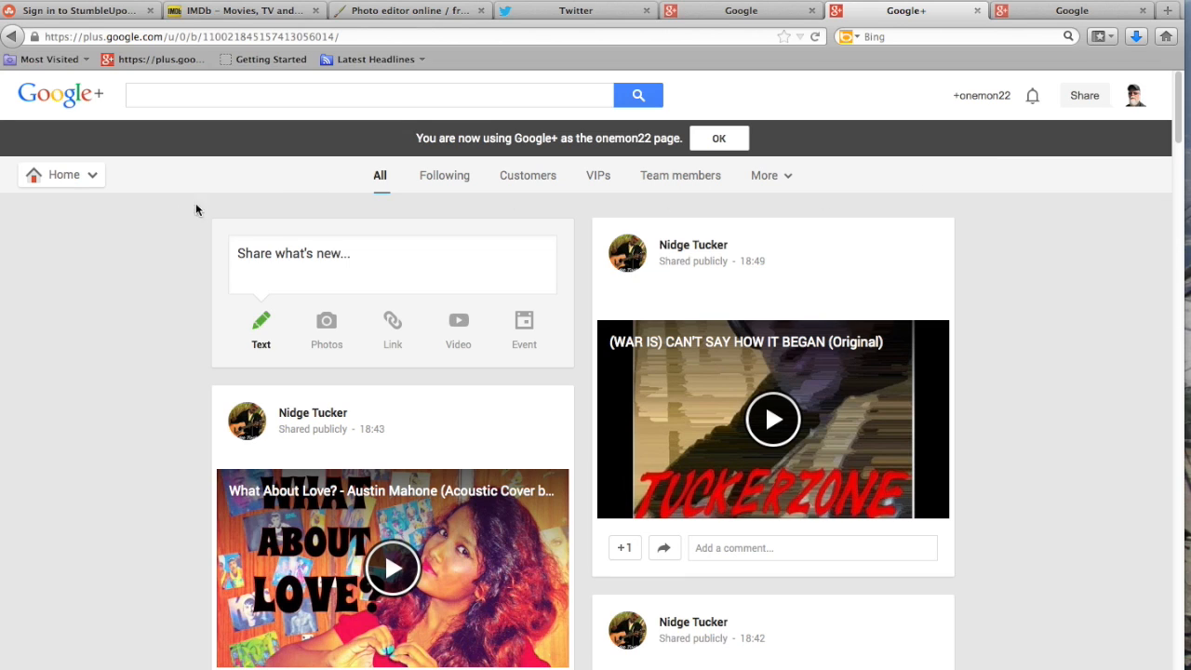
Navigate to Hangouts On Air in Google+ and start a new Hangout On Air
{"action": "left_click", "coordinate": [61, 174]}
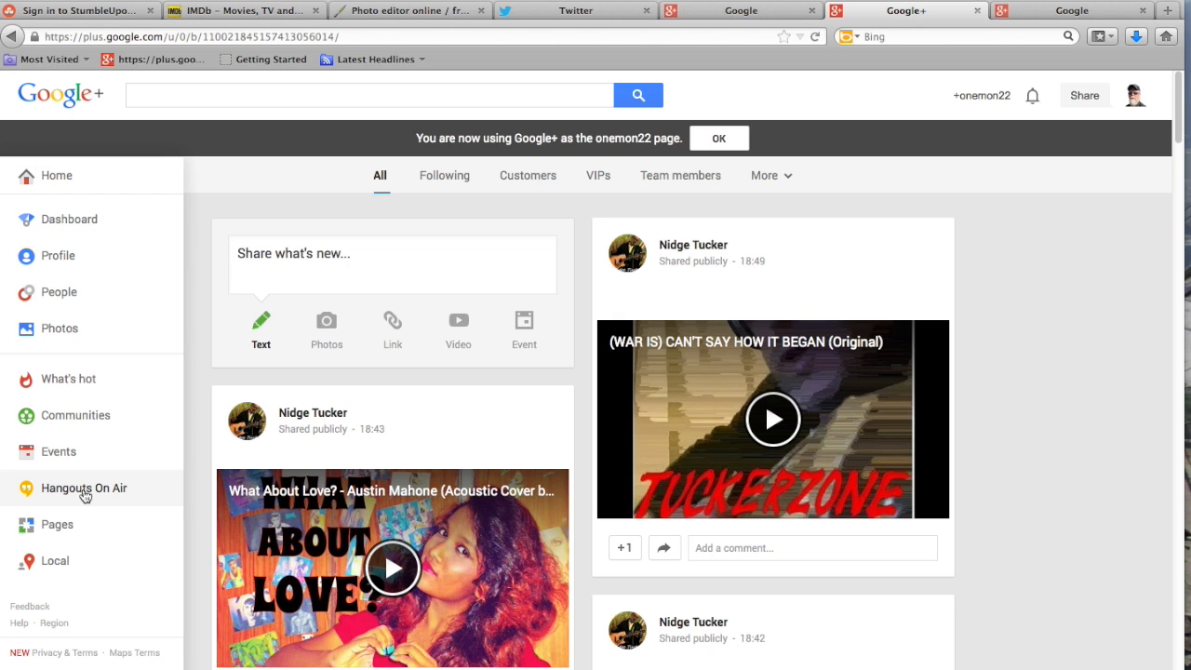
{"action": "left_click", "coordinate": [83, 487]}
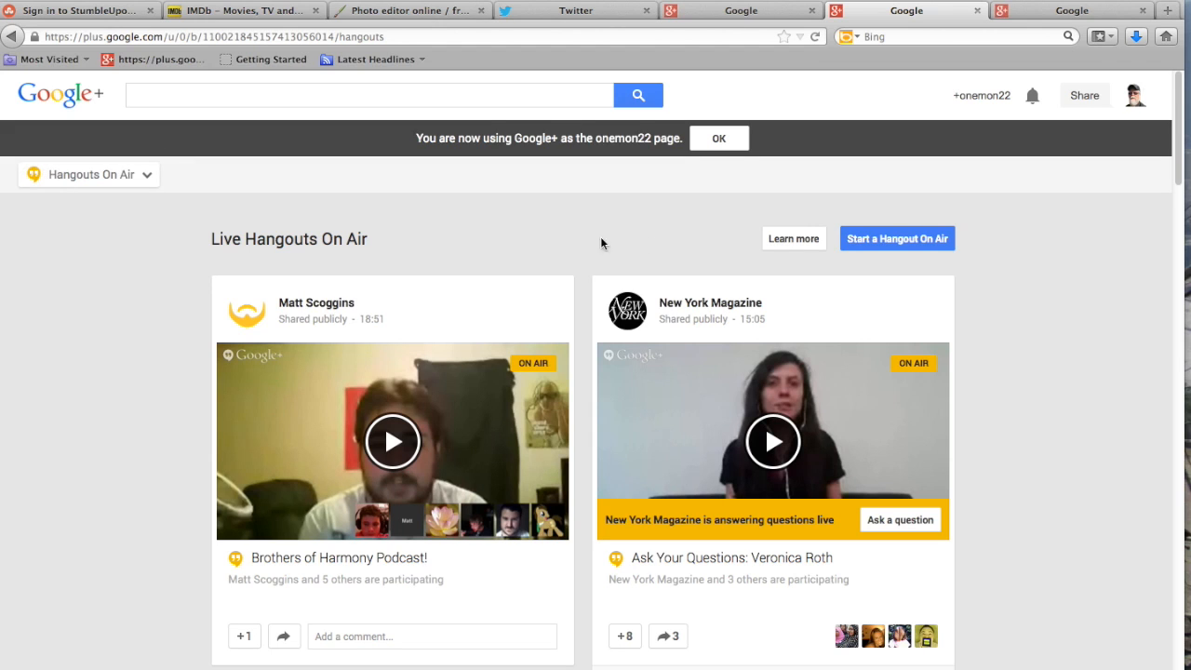
{"action": "mouse_move", "coordinate": [899, 244]}
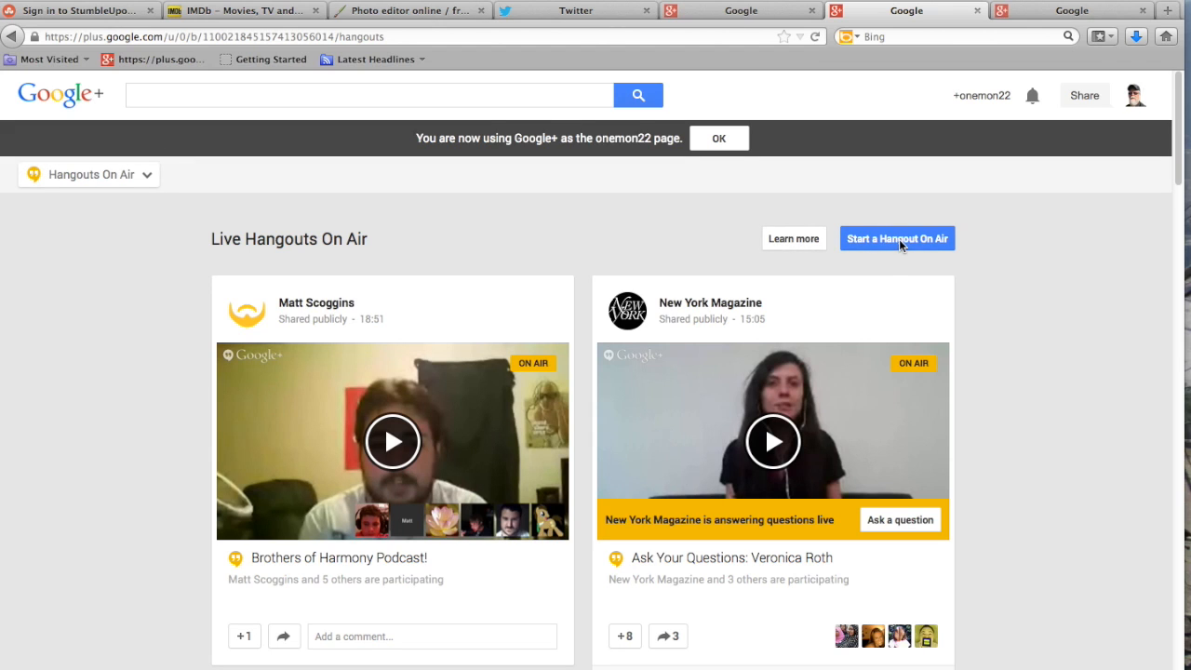
{"action": "left_click", "coordinate": [895, 238]}
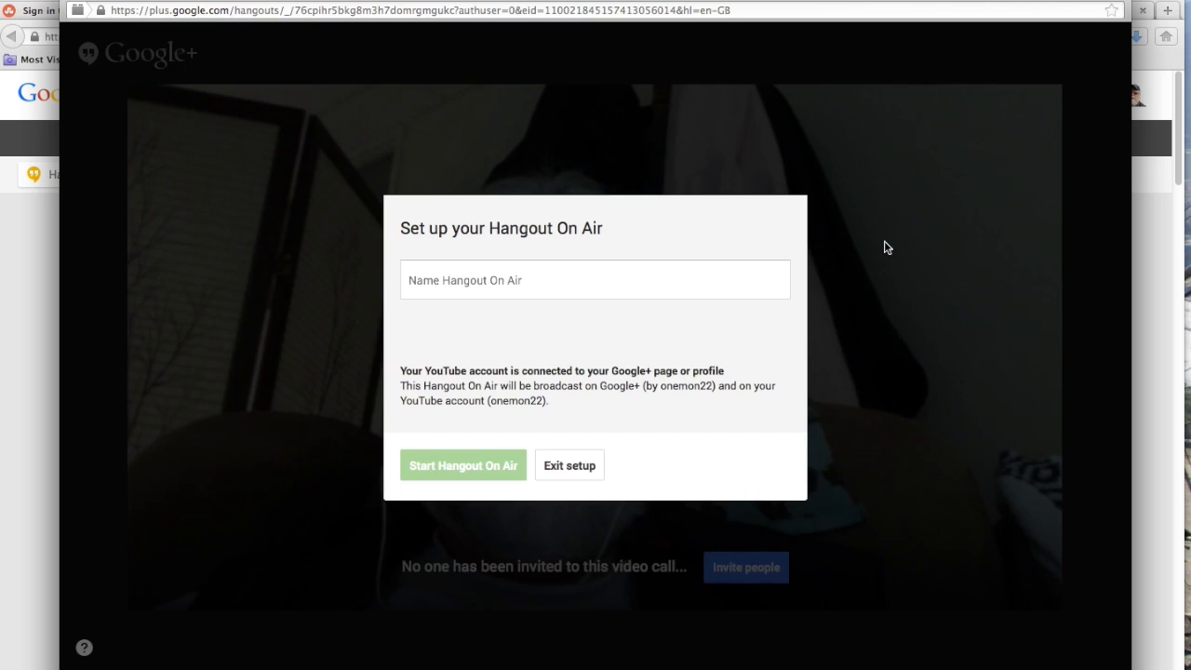
Name the Hangout On Air 'tutorial' and browse the circles available to invite
{"action": "left_click", "coordinate": [595, 279]}
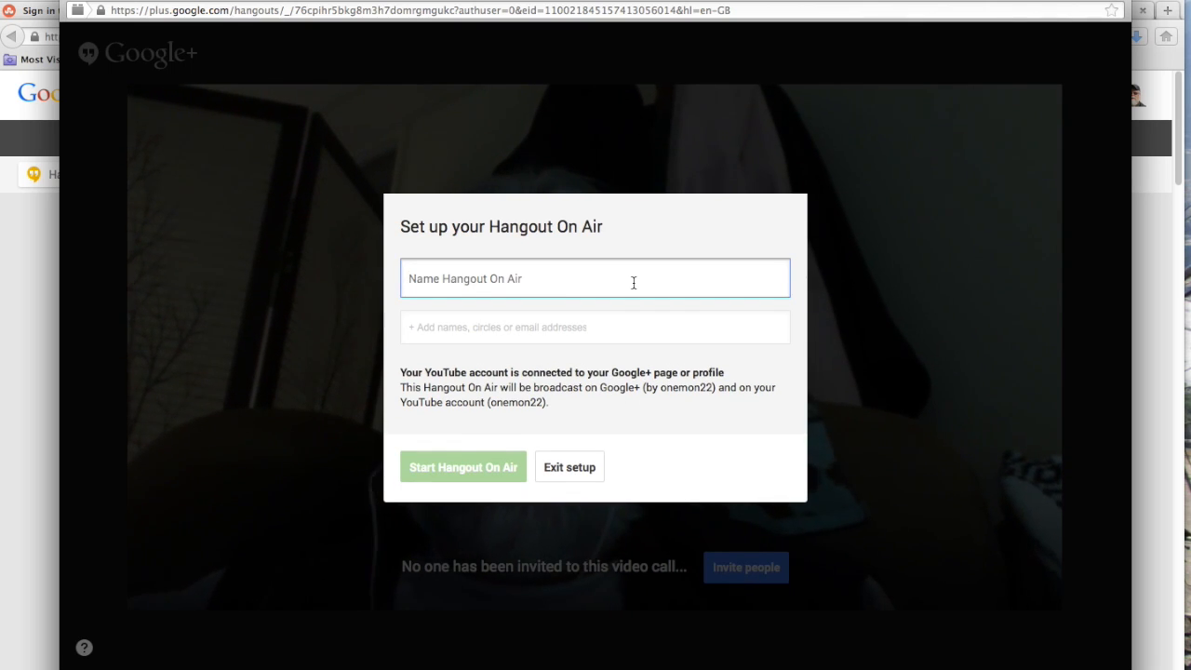
{"action": "type", "text": "t"}
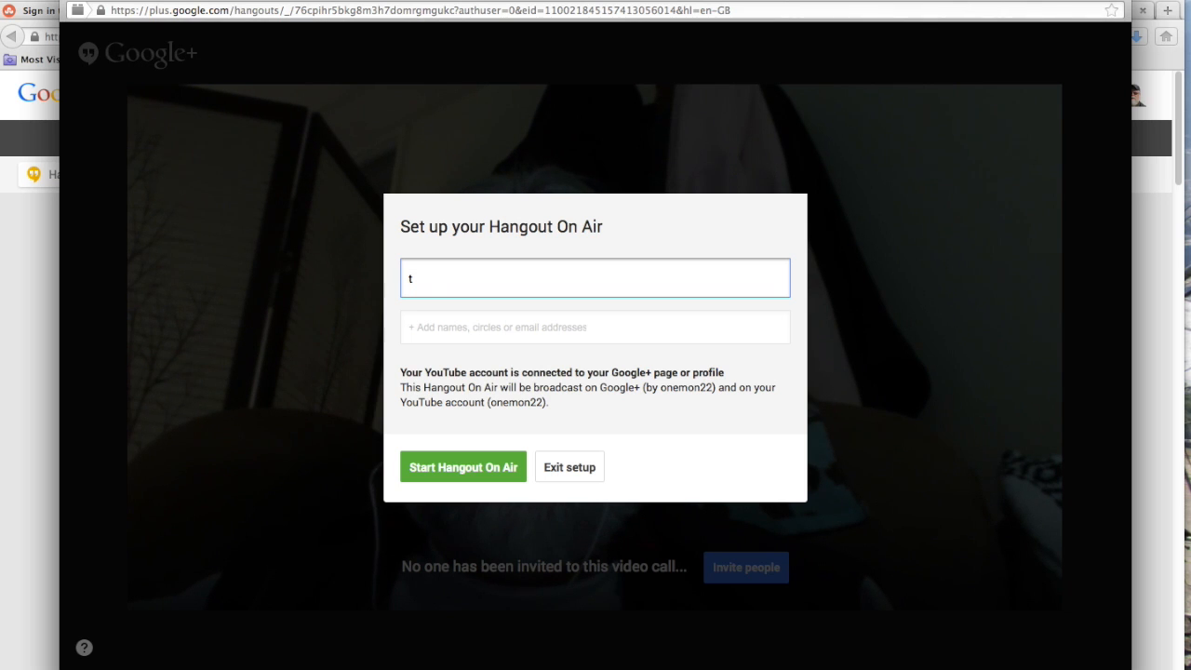
{"action": "type", "text": "utorial"}
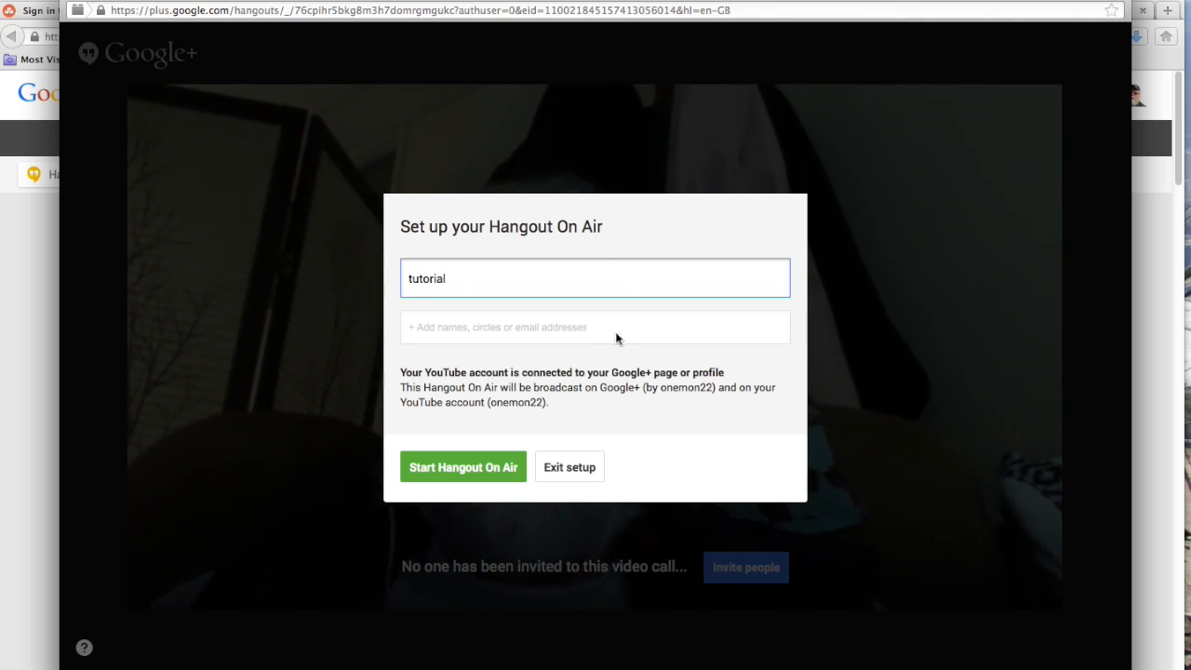
{"action": "left_click", "coordinate": [594, 327]}
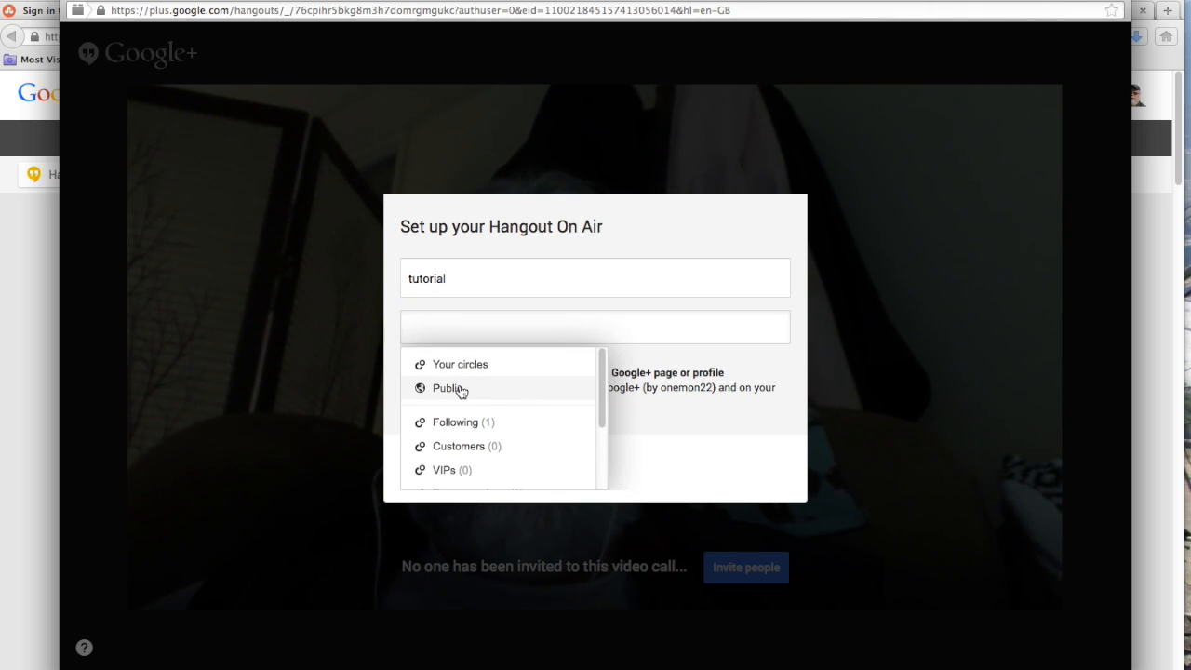
{"action": "mouse_move", "coordinate": [460, 456]}
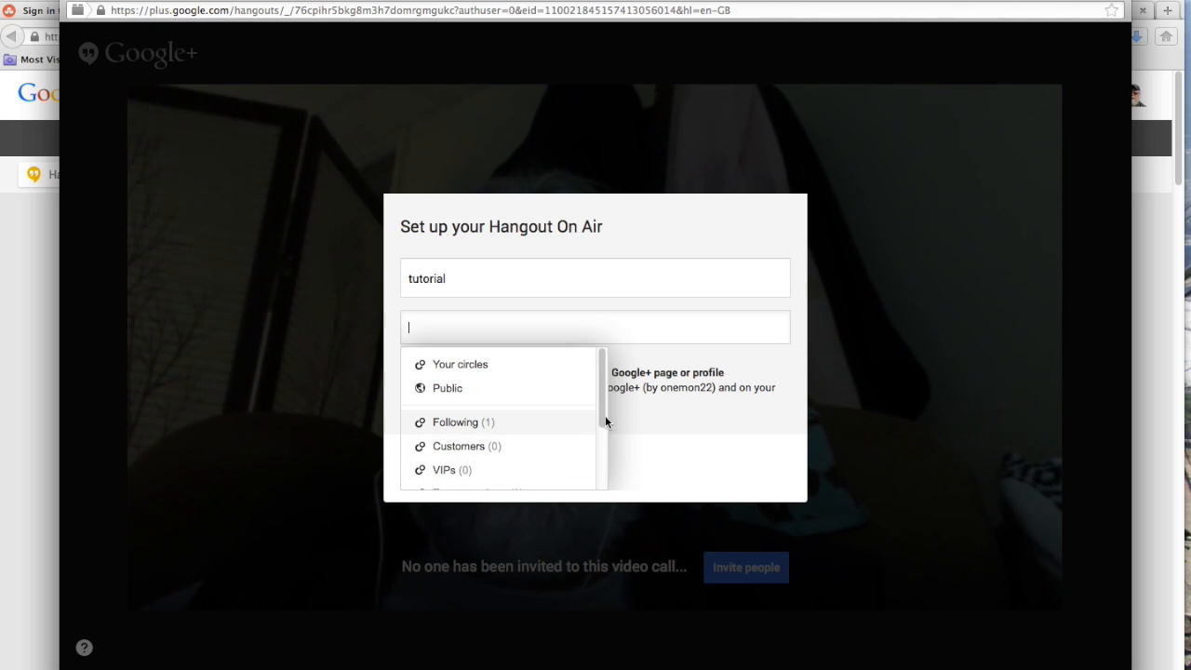
{"action": "scroll", "scroll_direction": "down", "scroll_amount": 3}
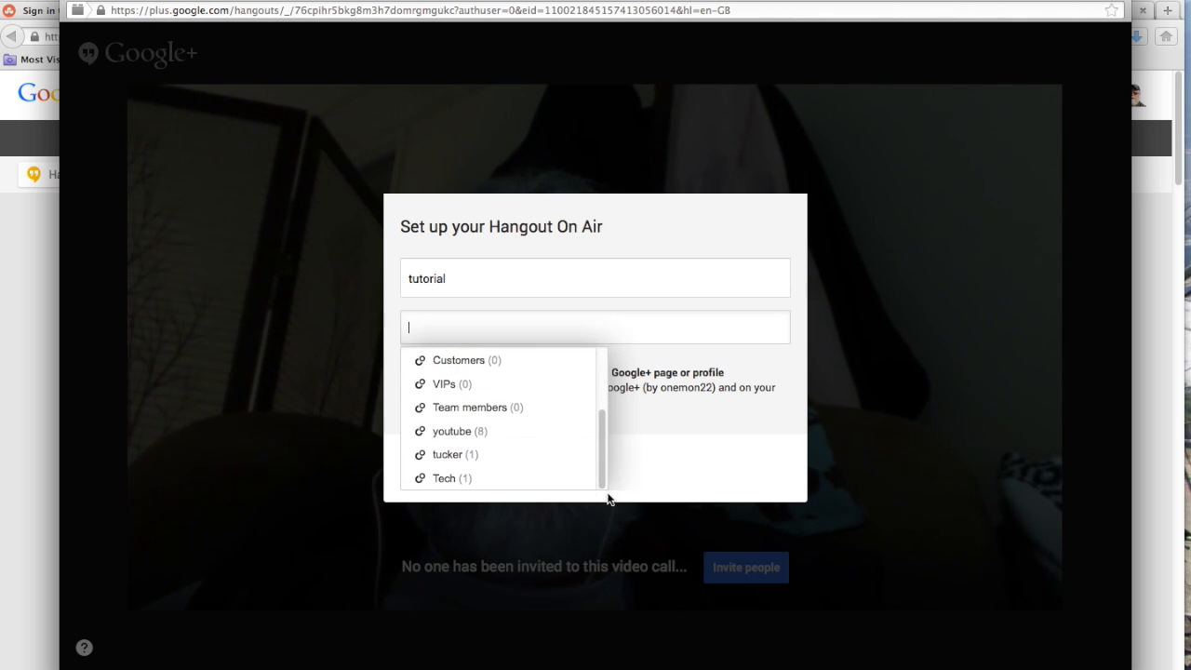
{"action": "mouse_move", "coordinate": [456, 455]}
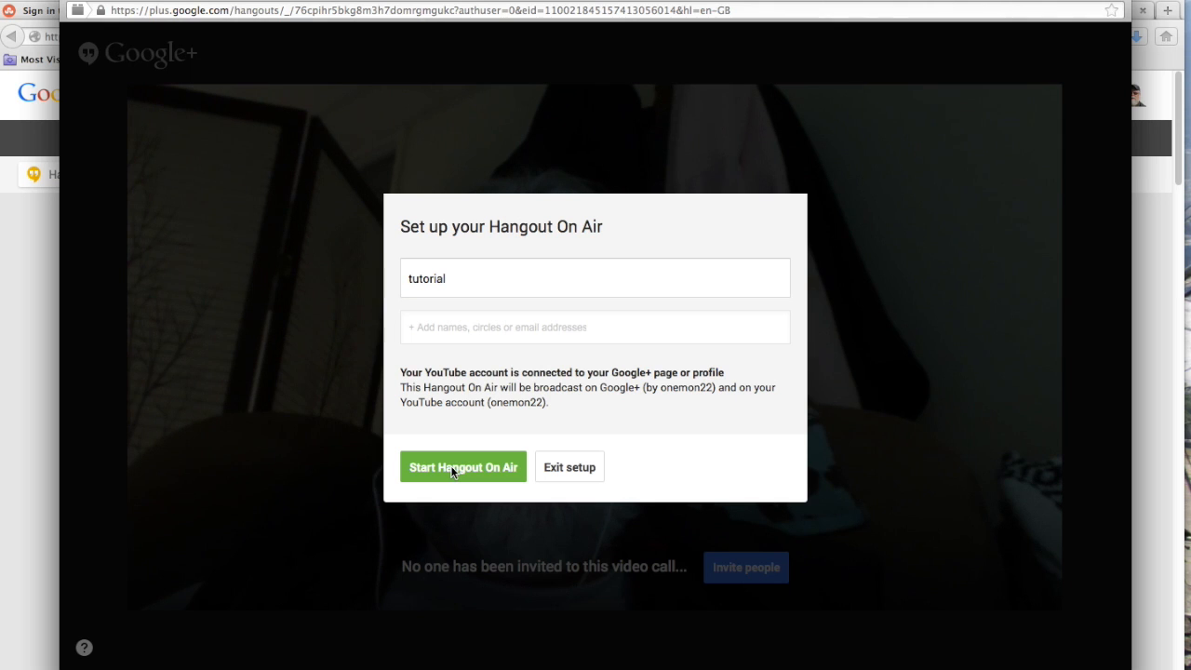
Start the 'tutorial' Hangout On Air and begin broadcasting publicly to Google+ and YouTube
{"action": "left_click", "coordinate": [462, 466]}
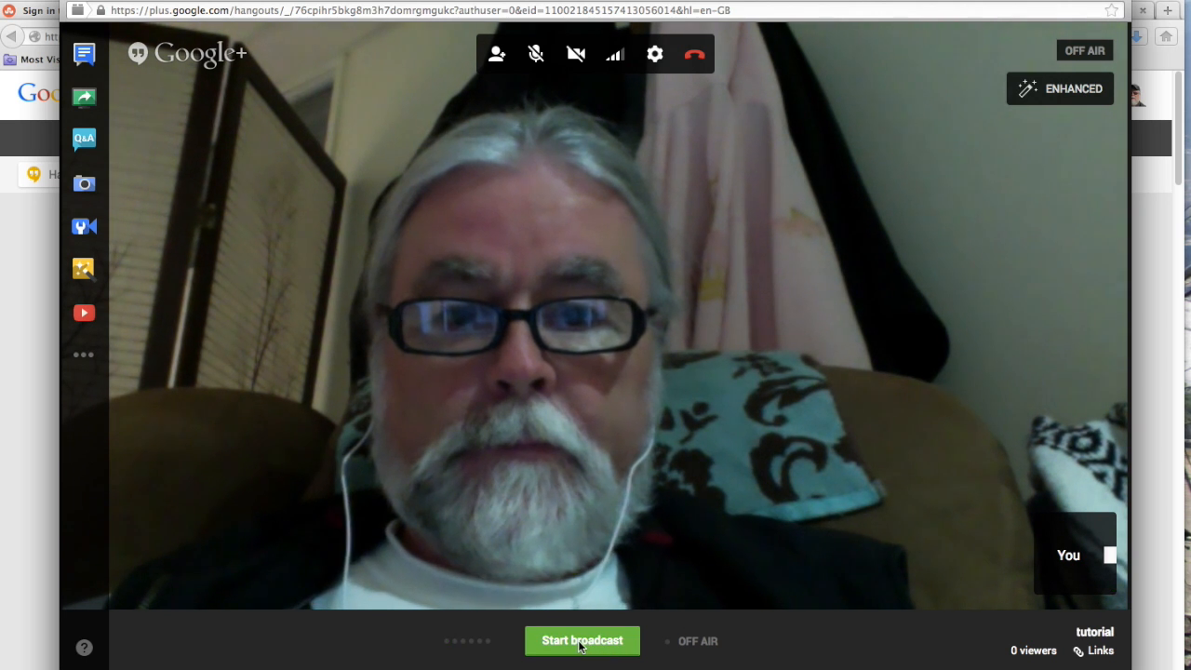
{"action": "left_click", "coordinate": [581, 640]}
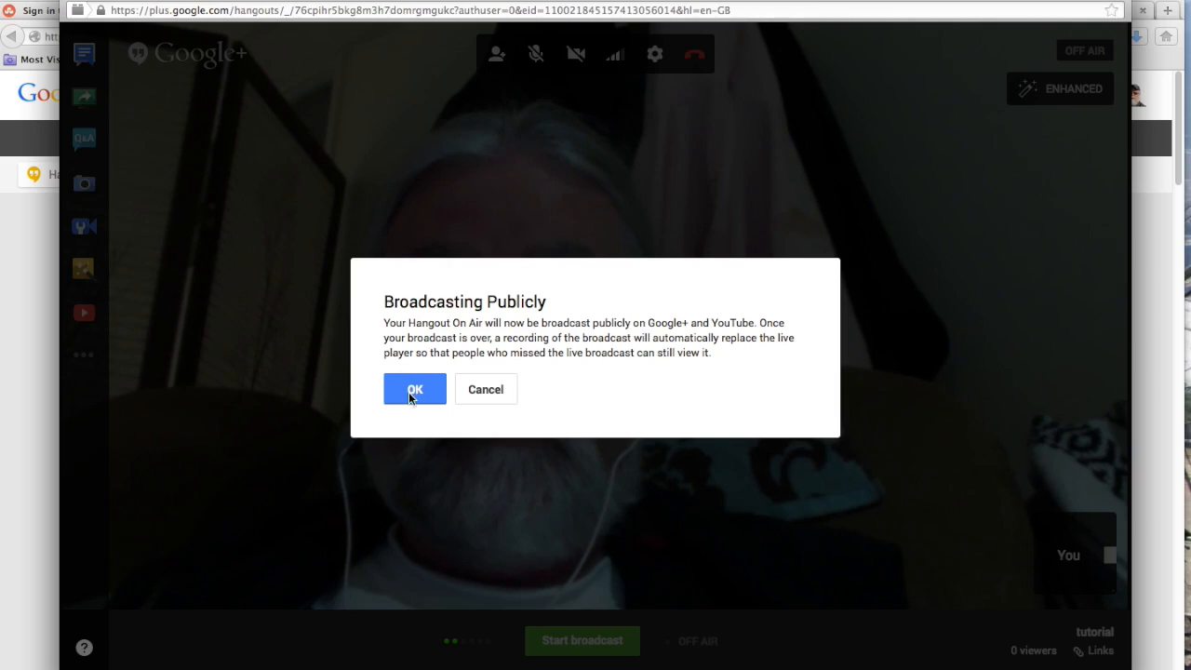
{"action": "left_click", "coordinate": [414, 389]}
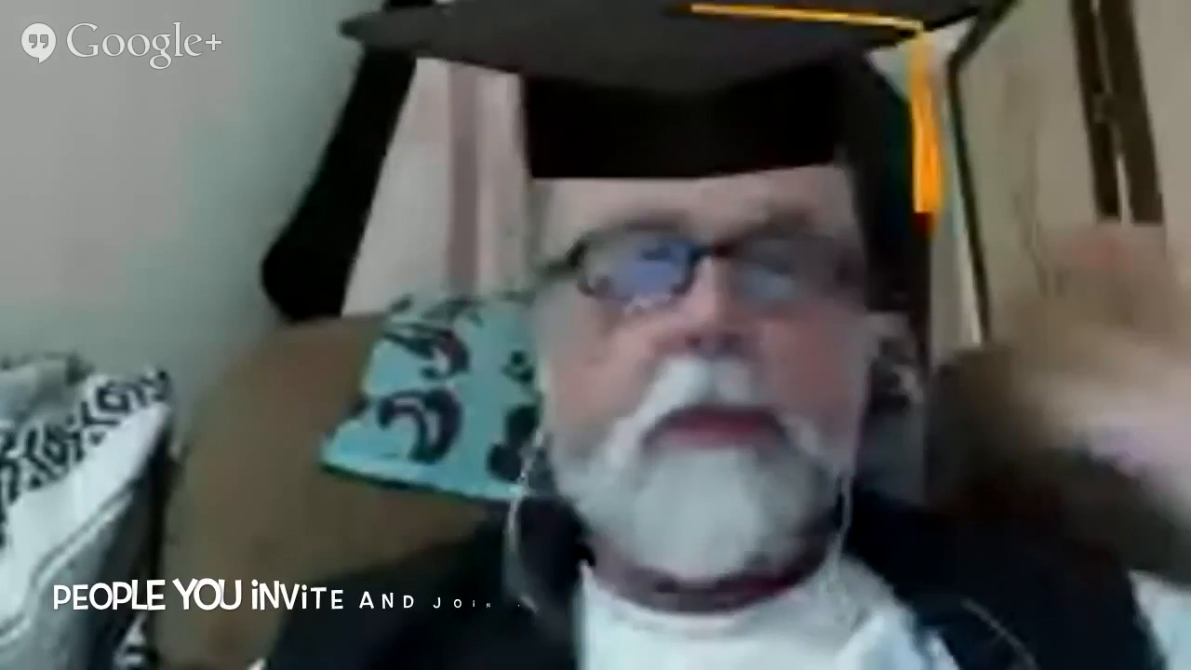